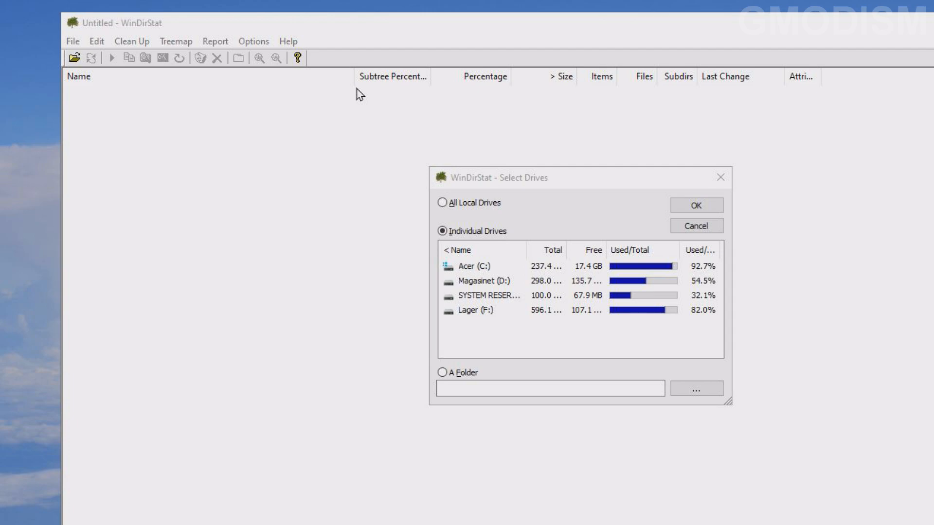
mouse_move(512, 201)
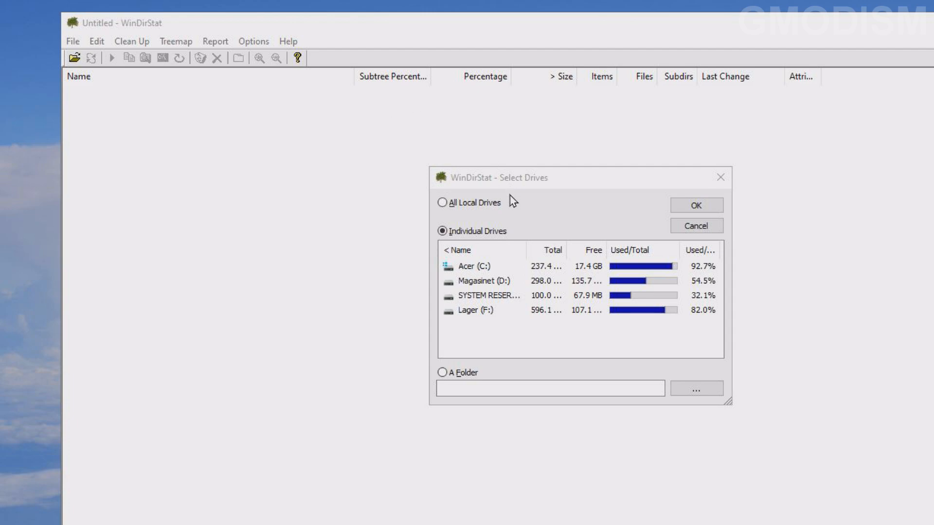
mouse_move(481, 274)
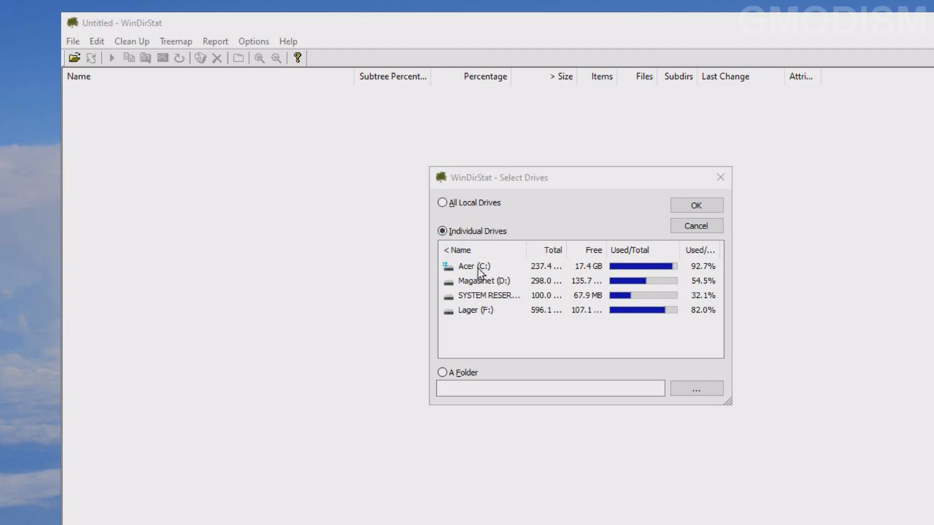
Scan the Acer (C:) drive as an individual drive
left_click(476, 266)
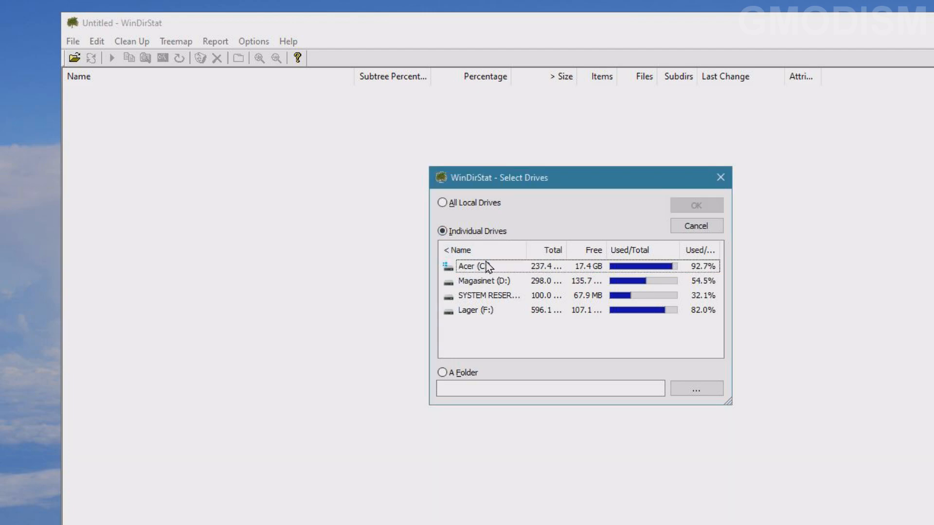
left_click(489, 266)
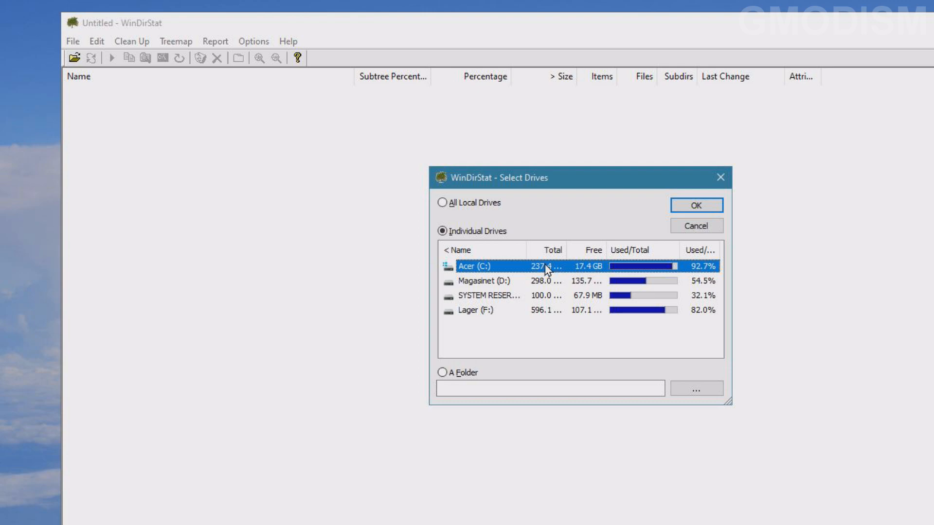
left_click(696, 205)
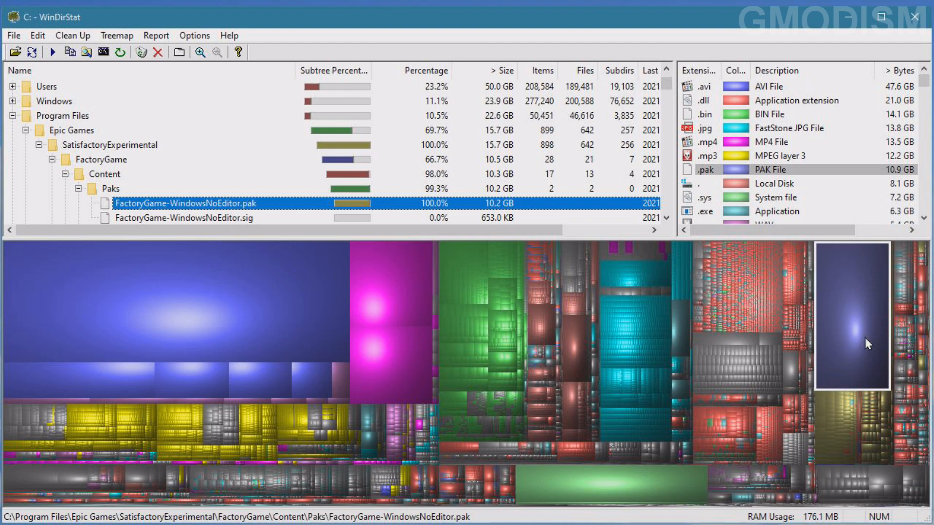
mouse_move(834, 342)
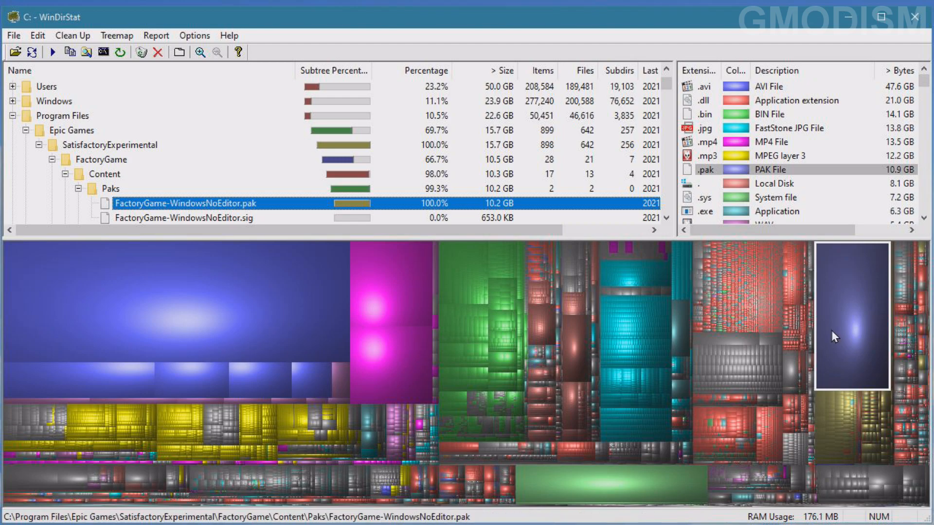
mouse_move(845, 320)
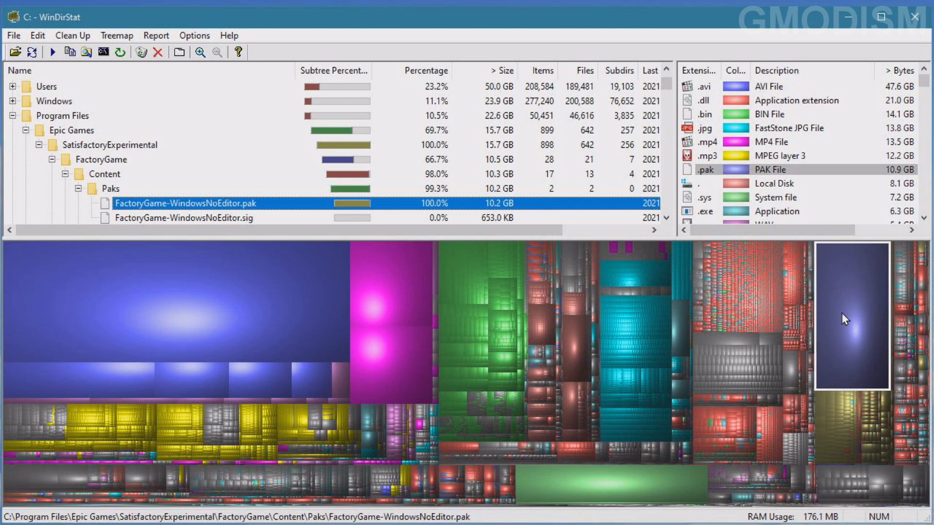
mouse_move(864, 301)
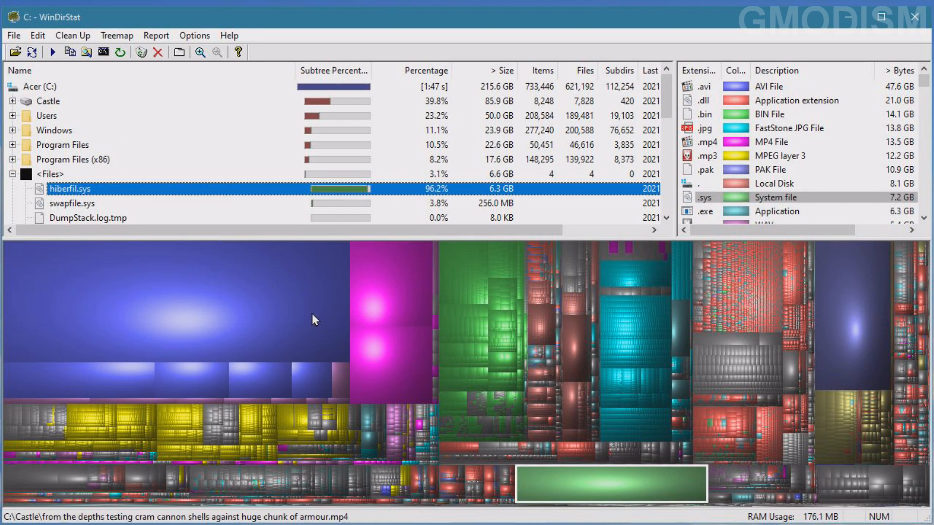
mouse_move(535, 415)
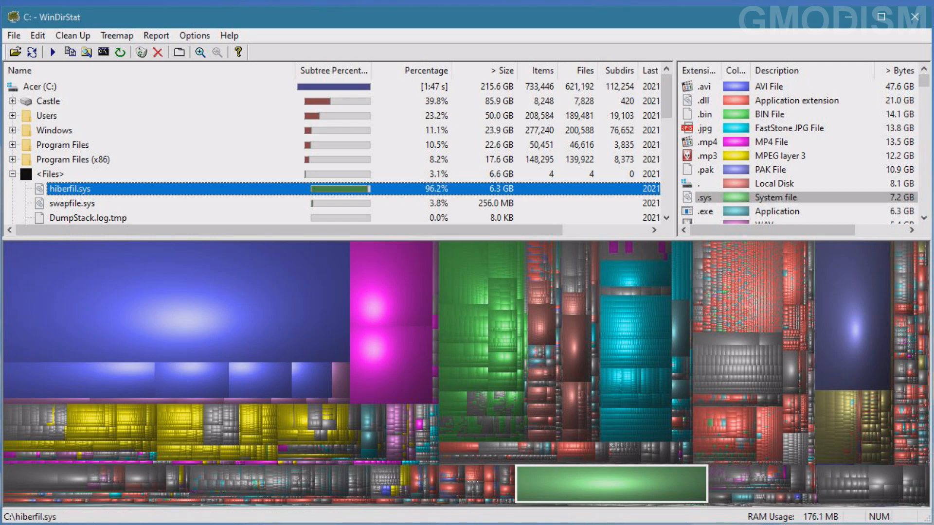
mouse_move(293, 328)
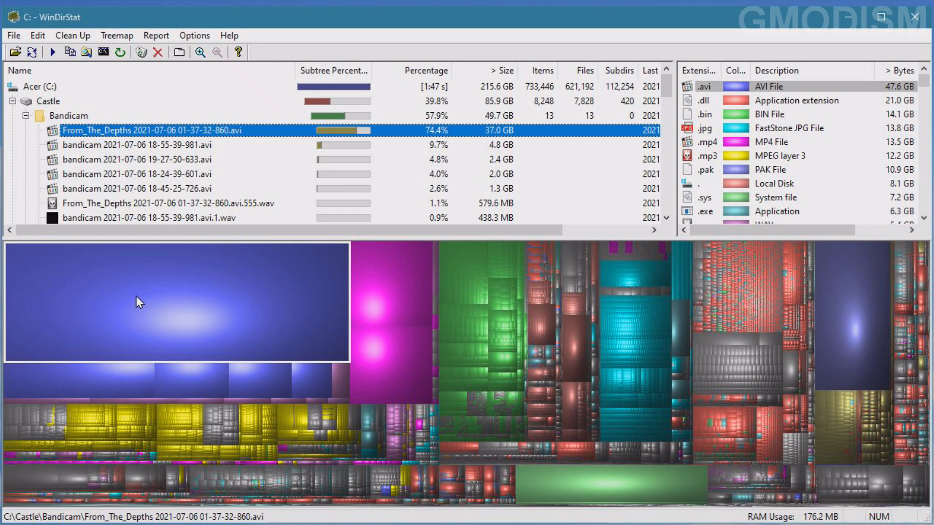
mouse_move(216, 197)
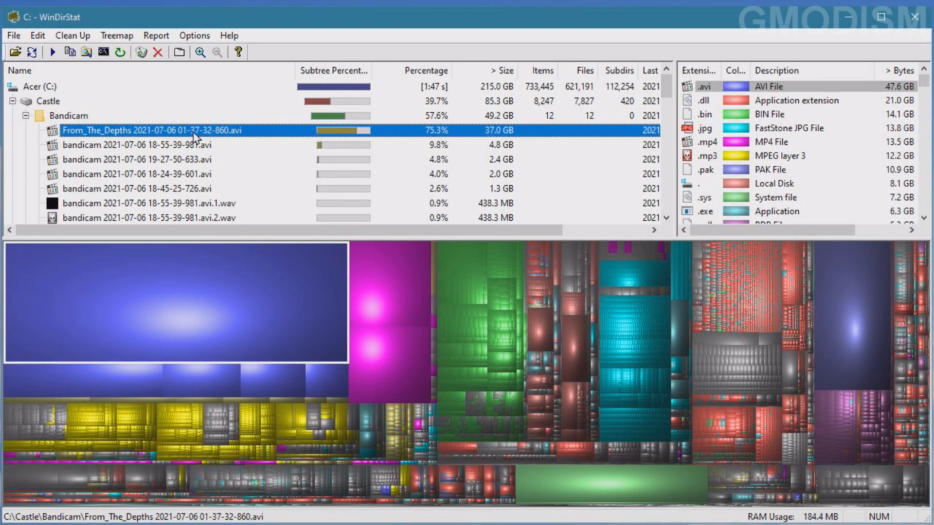
Permanently delete the 37.0 GB From_The_Depths .avi recording and confirm the prompt
left_click(158, 52)
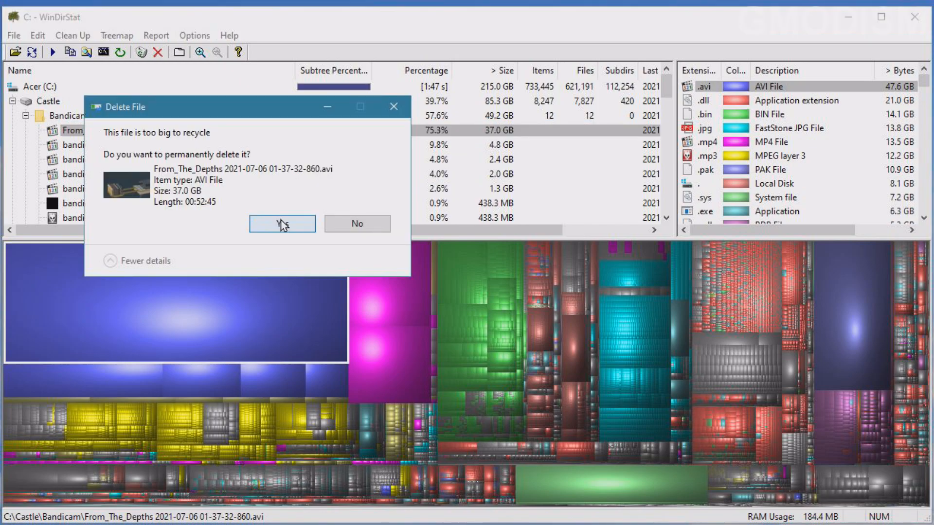
left_click(282, 223)
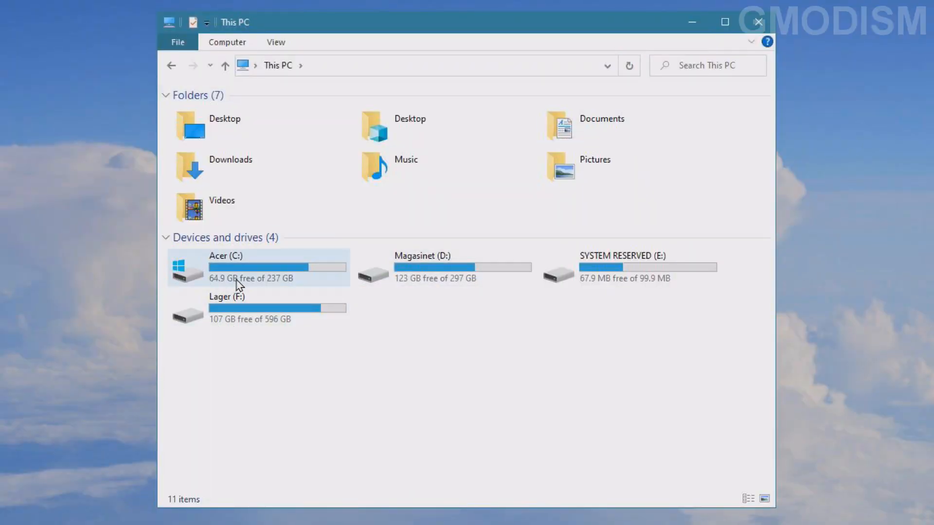
mouse_move(292, 288)
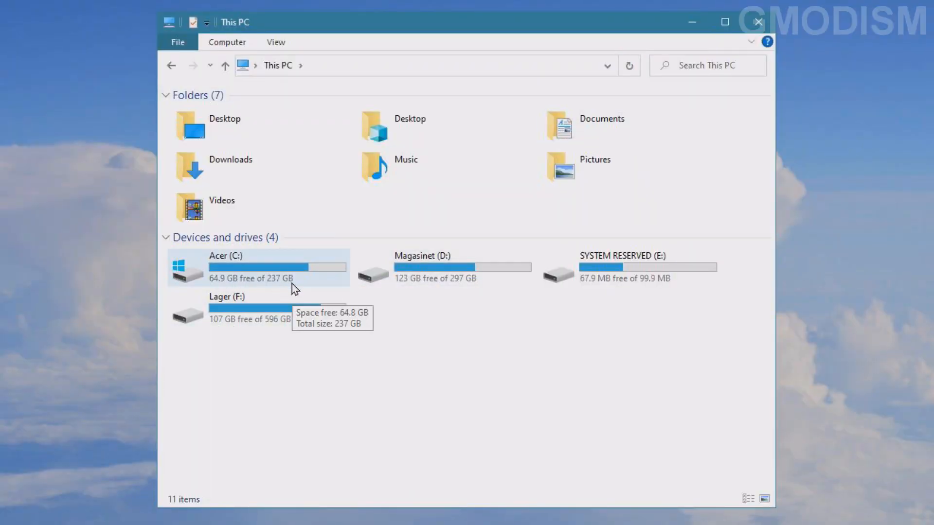